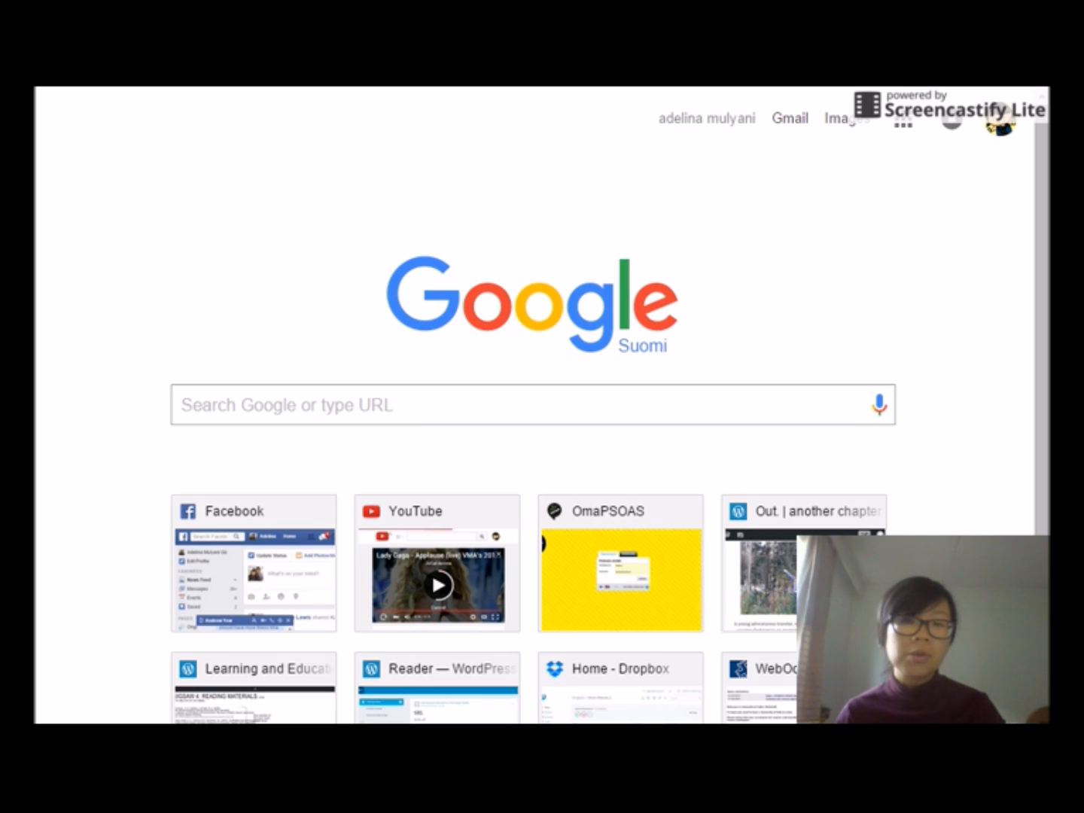
Search Google for 'kodu game lab'
{"action": "left_click", "coordinate": [526, 405]}
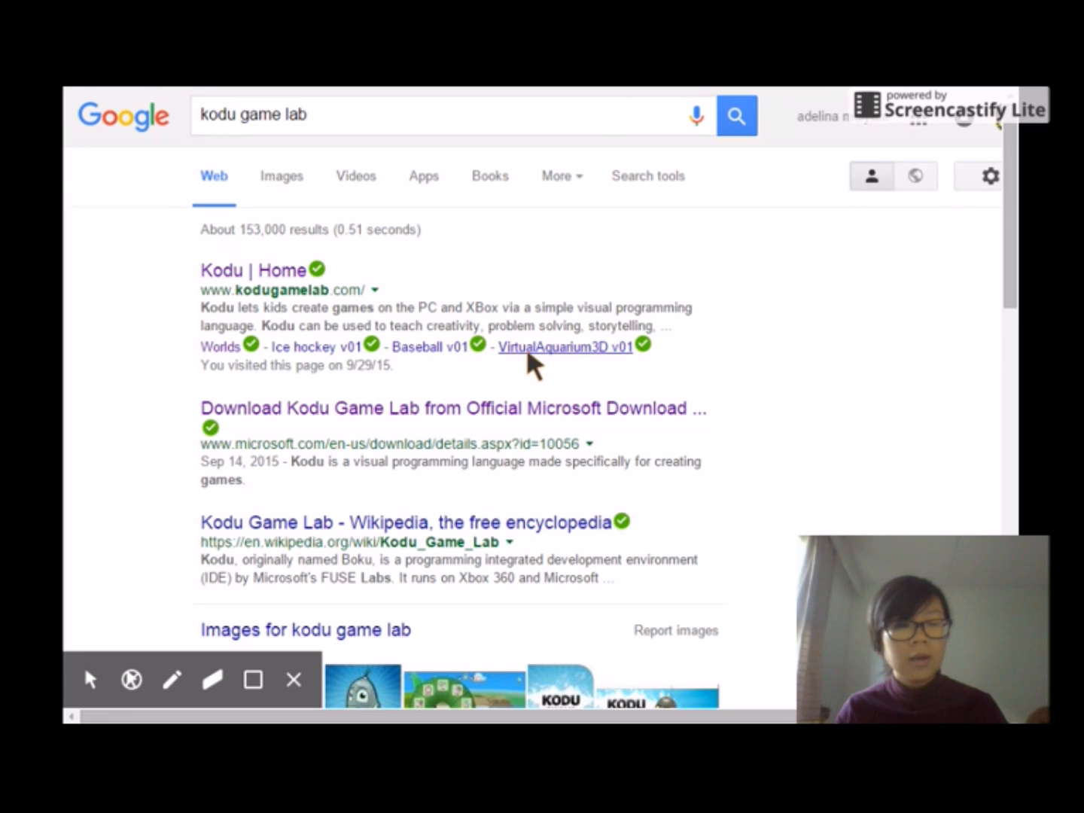
Open the 'Kodu | Home' result and look down the community home page
{"action": "left_click", "coordinate": [250, 269]}
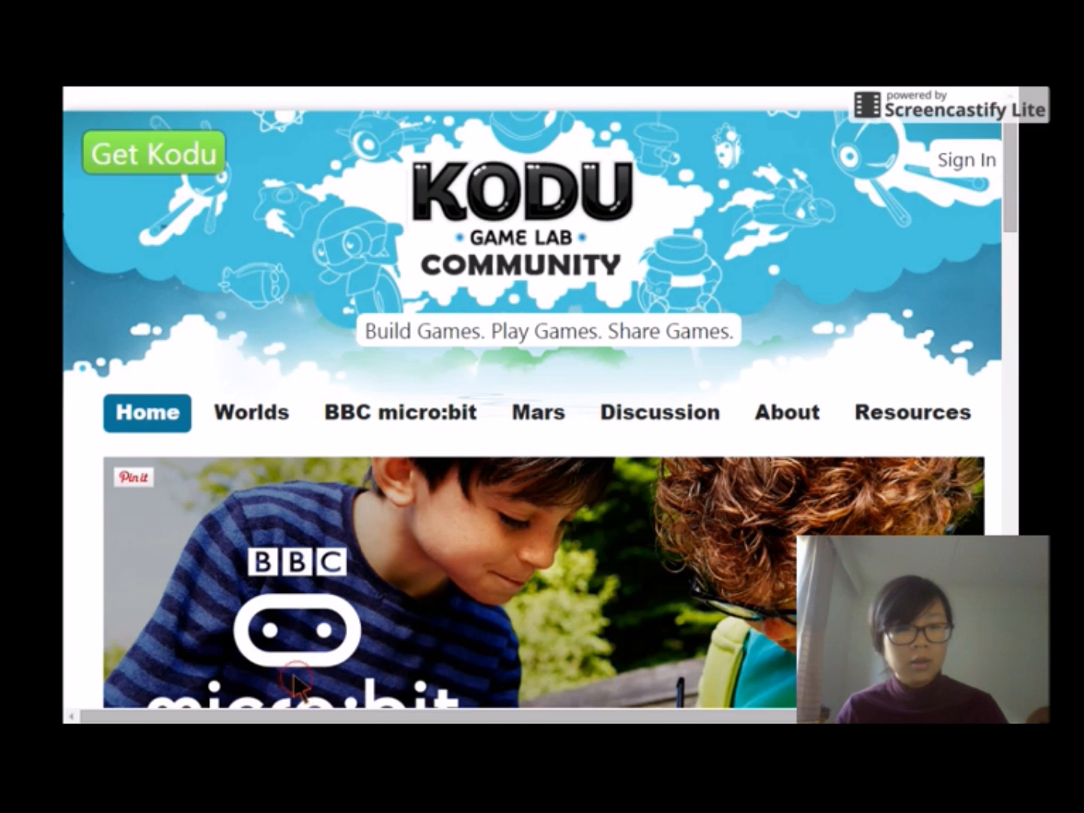
{"action": "scroll", "scroll_direction": "down", "scroll_amount": 3}
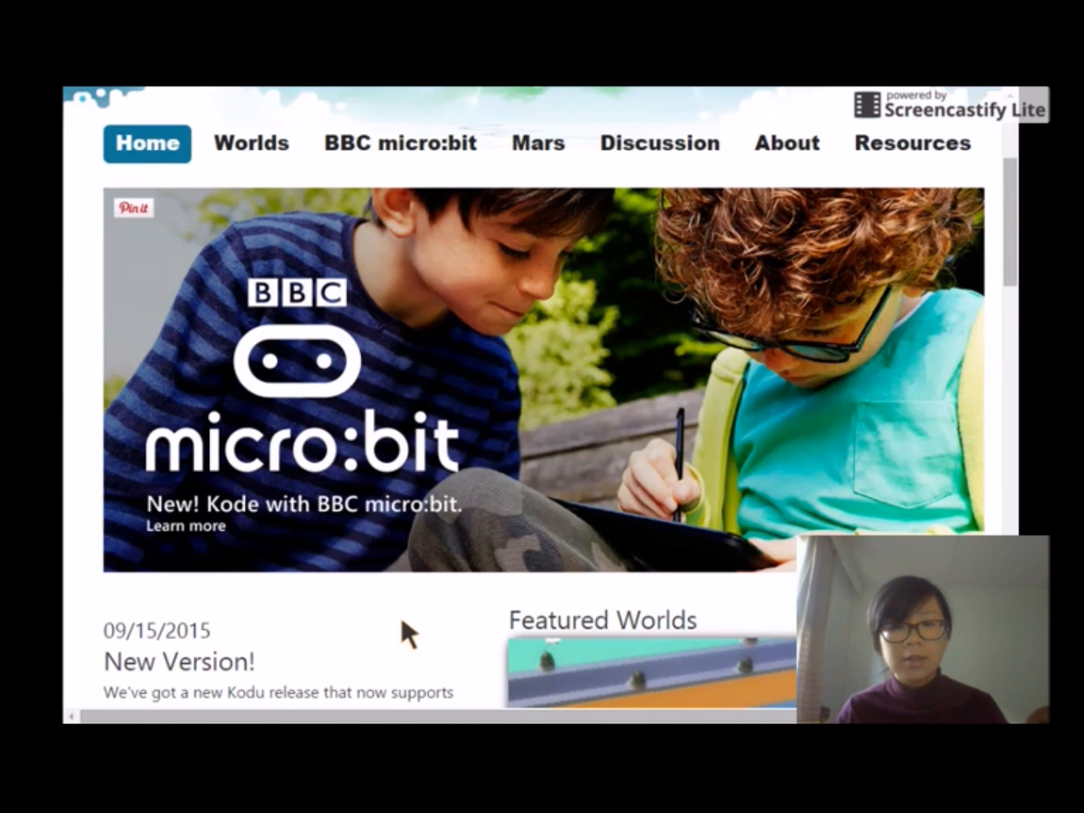
{"action": "scroll", "scroll_direction": "down", "scroll_amount": 3}
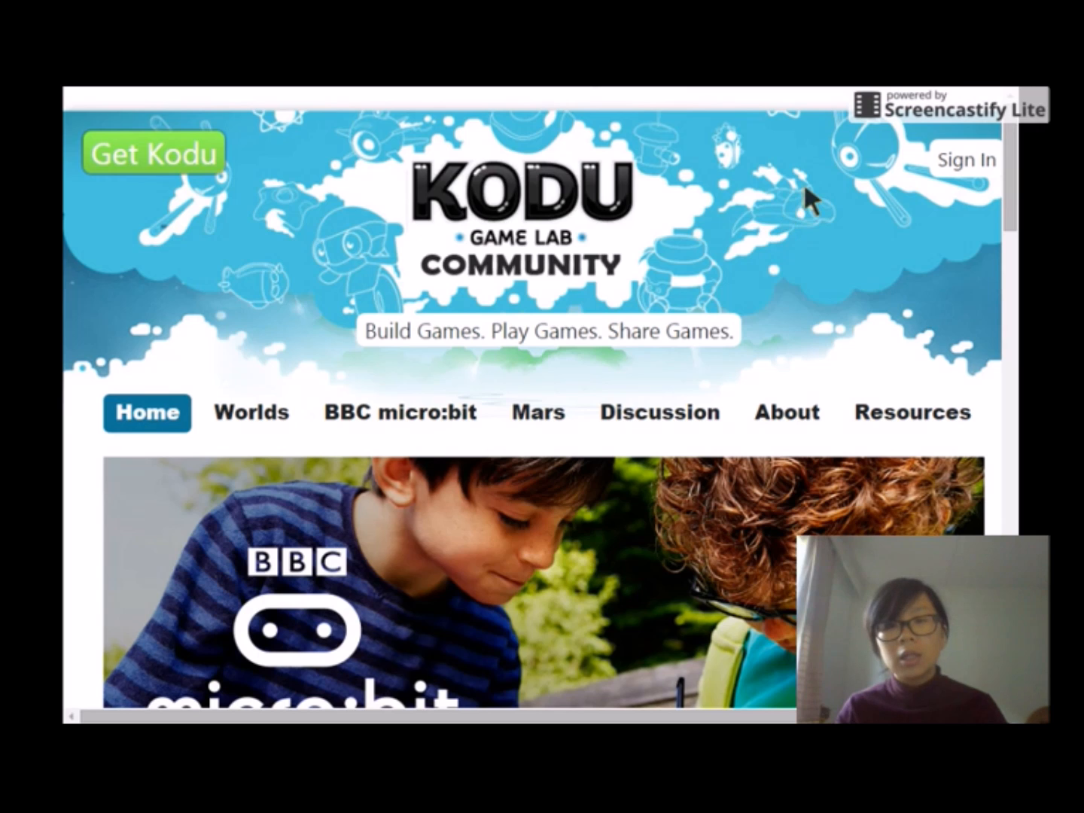
{"action": "mouse_move", "coordinate": [676, 374]}
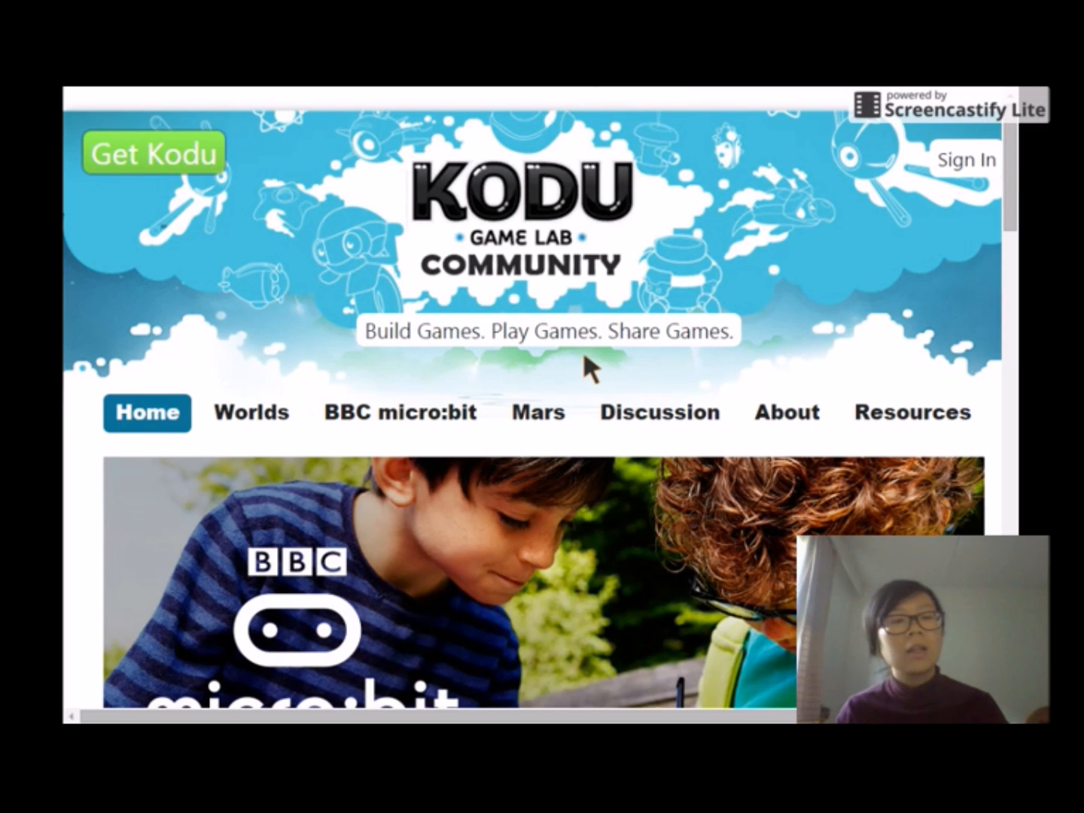
{"action": "mouse_move", "coordinate": [524, 349]}
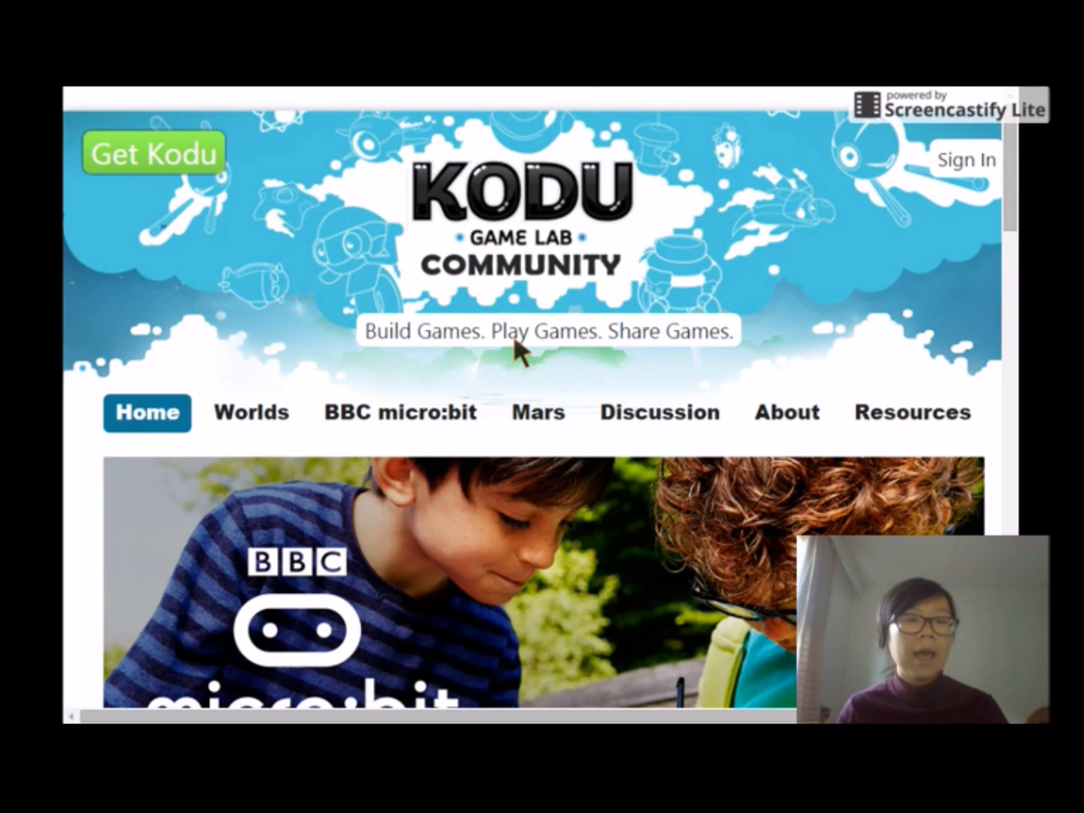
{"action": "mouse_move", "coordinate": [557, 338]}
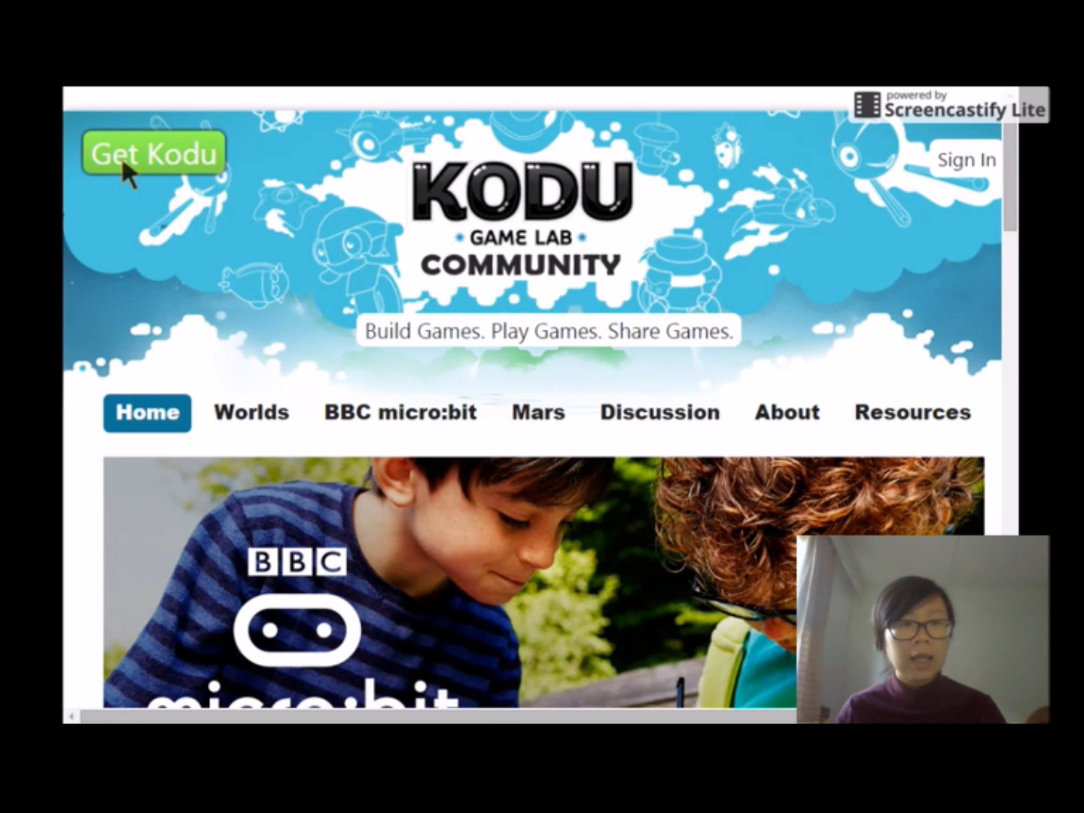
Go to 'Get Kodu' and download the Kodu Game Lab installer from the Microsoft page
{"action": "left_click", "coordinate": [151, 154]}
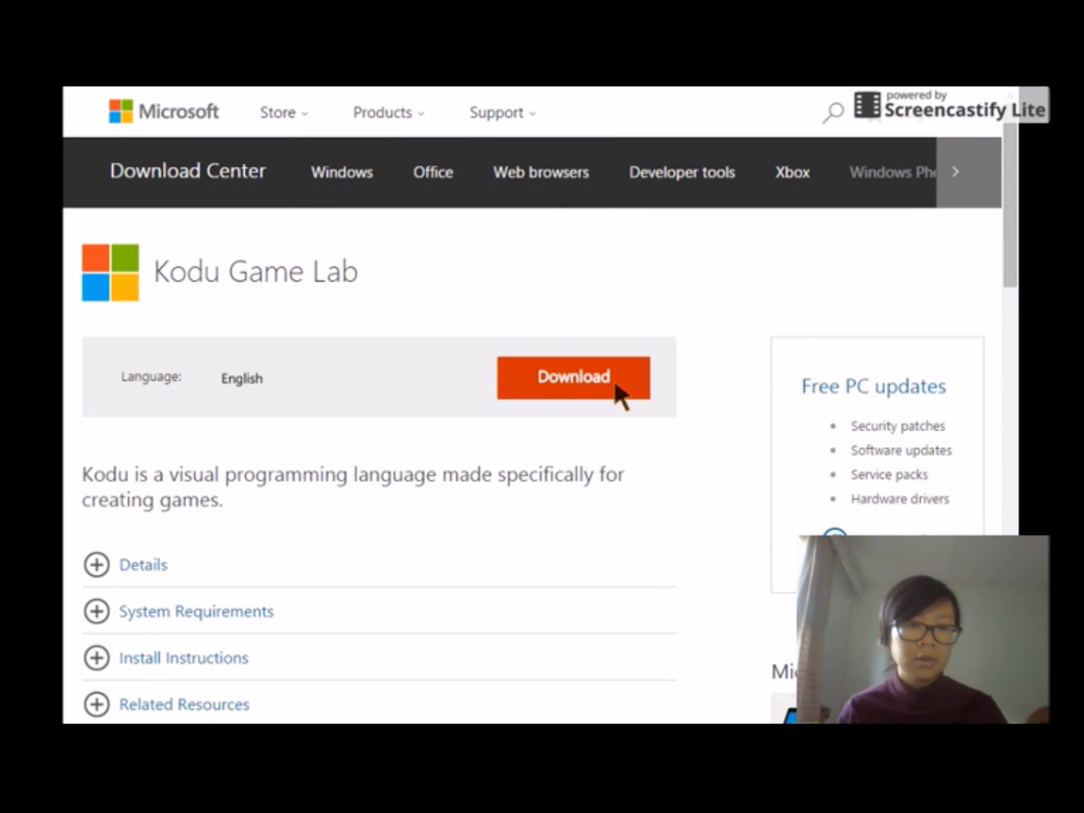
{"action": "left_click", "coordinate": [574, 376]}
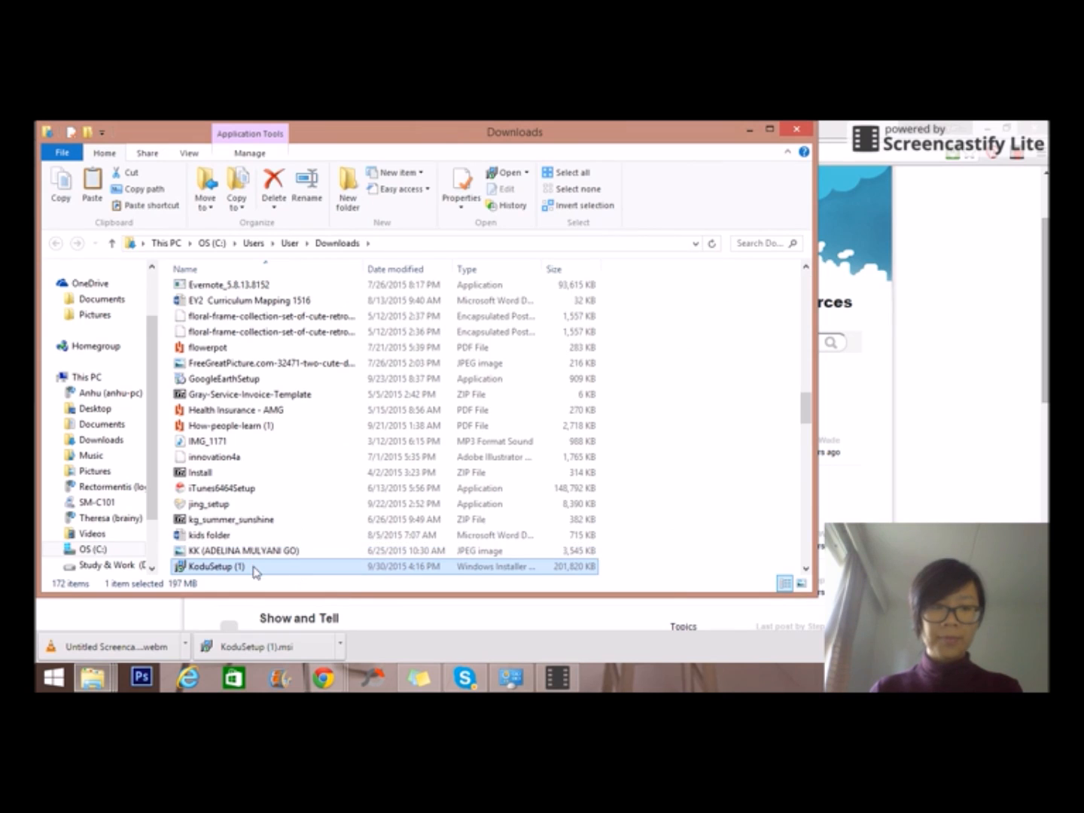
Run KoduSetup (1).msi from the Downloads folder to start Kodu Game Lab Setup
{"action": "double_click", "coordinate": [214, 567]}
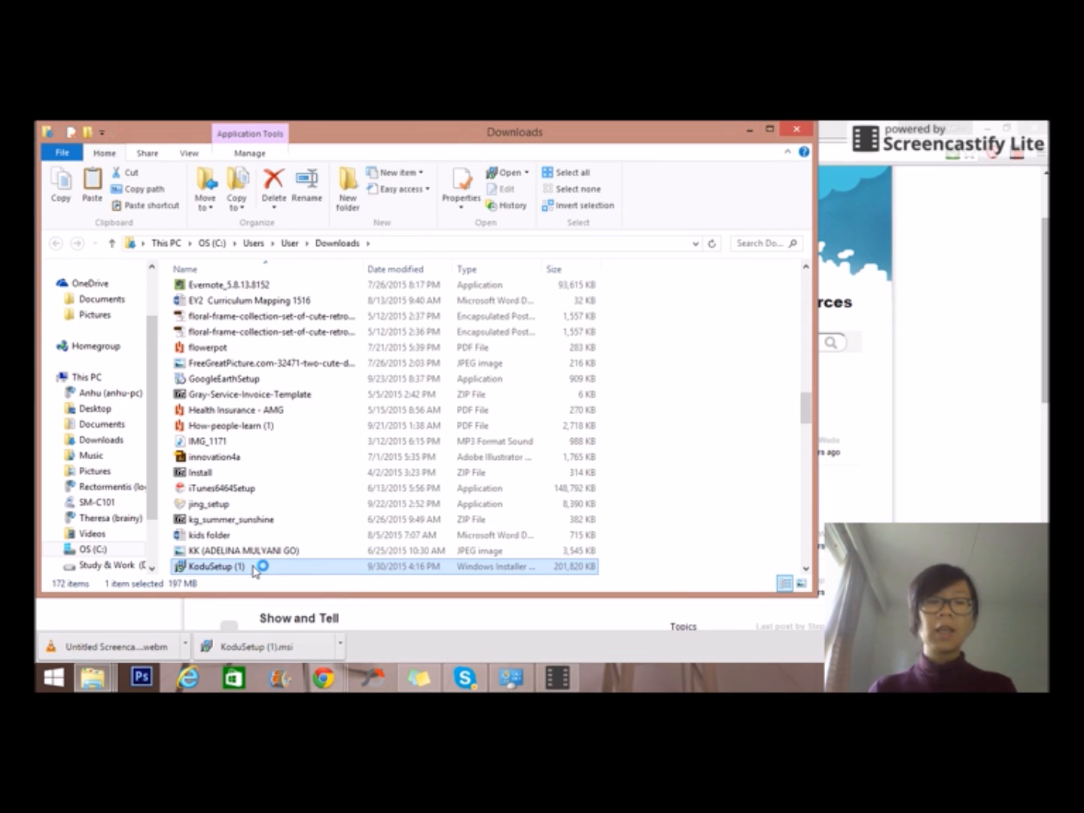
{"action": "double_click", "coordinate": [213, 566]}
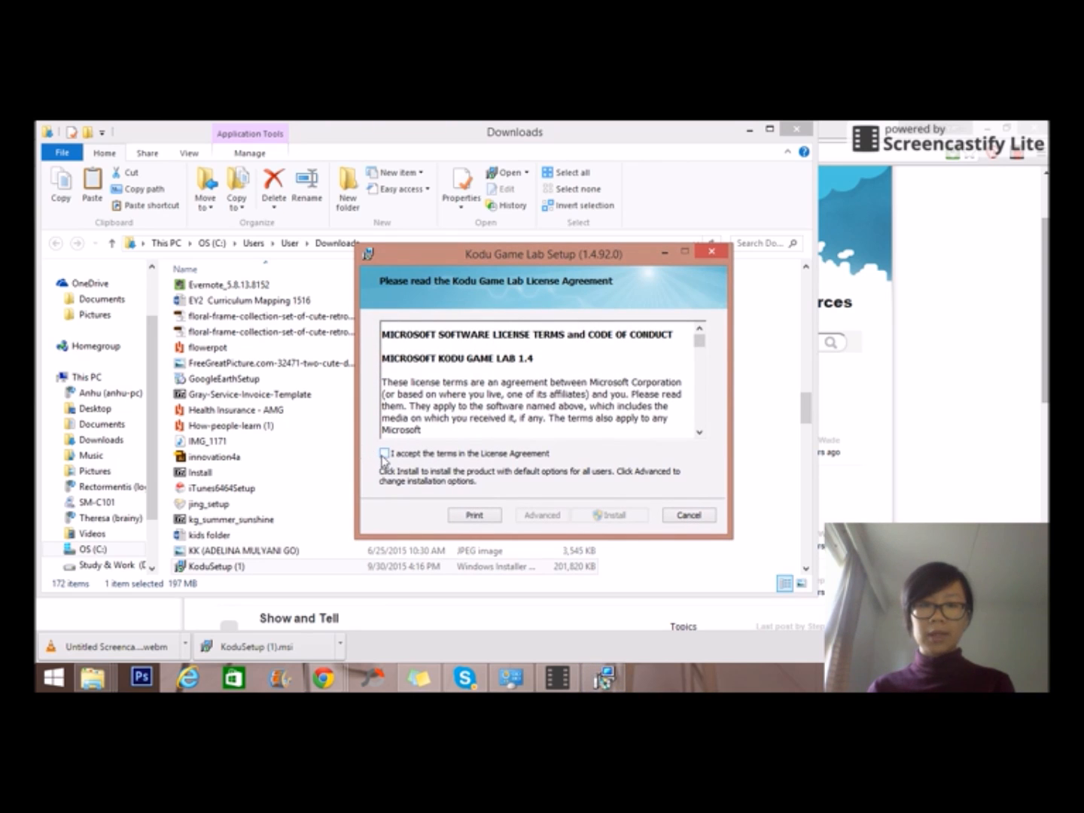
Accept the license, start the install, adjust usage-sharing and update-check options, and pick the display language
{"action": "left_click", "coordinate": [384, 453]}
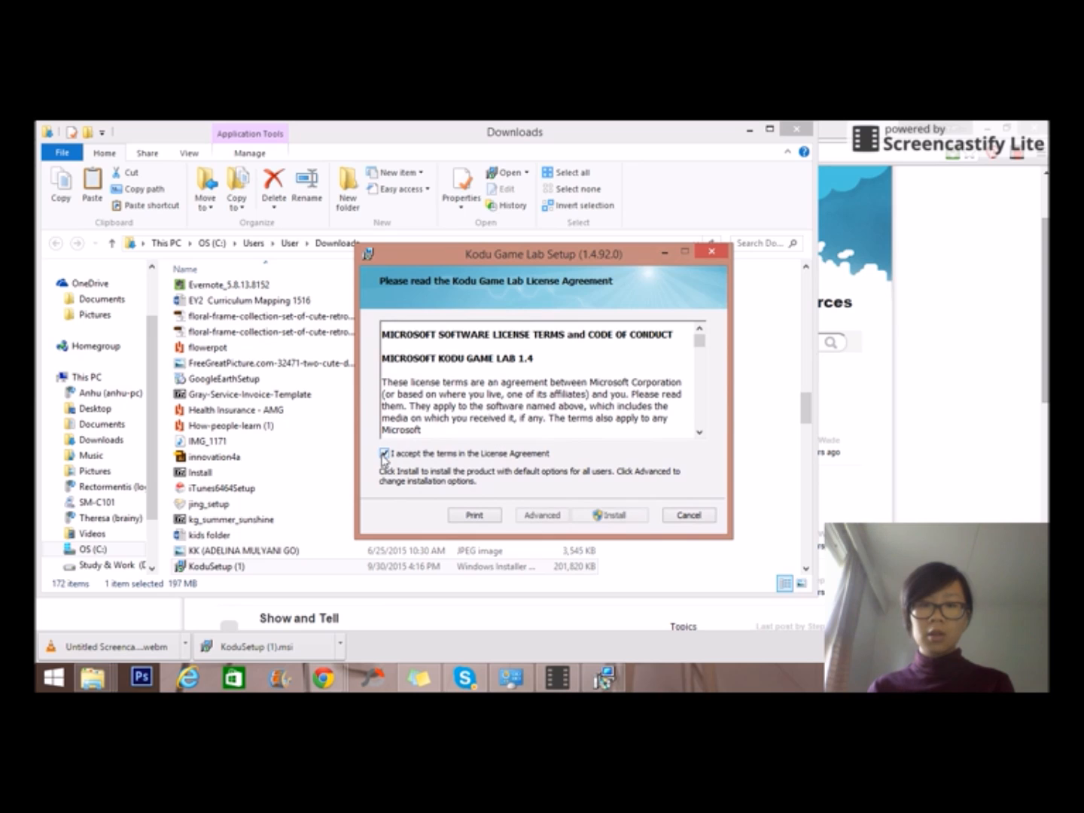
{"action": "left_click", "coordinate": [609, 515]}
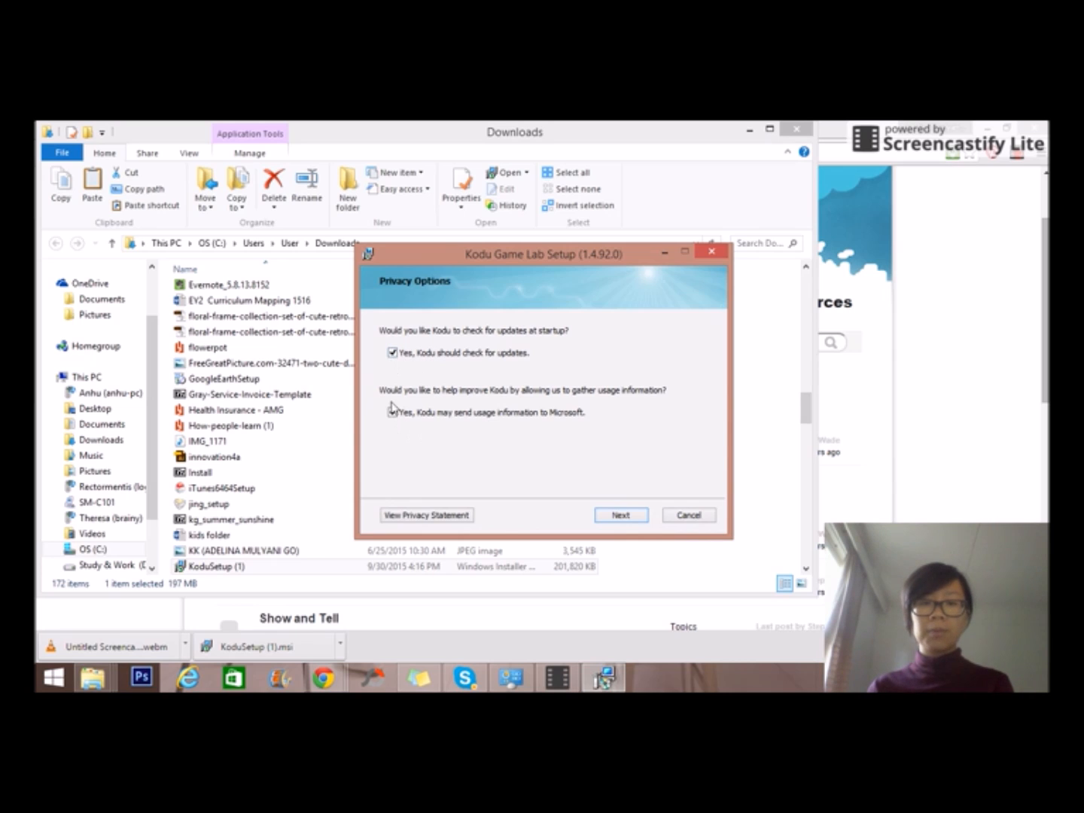
{"action": "left_click", "coordinate": [392, 352]}
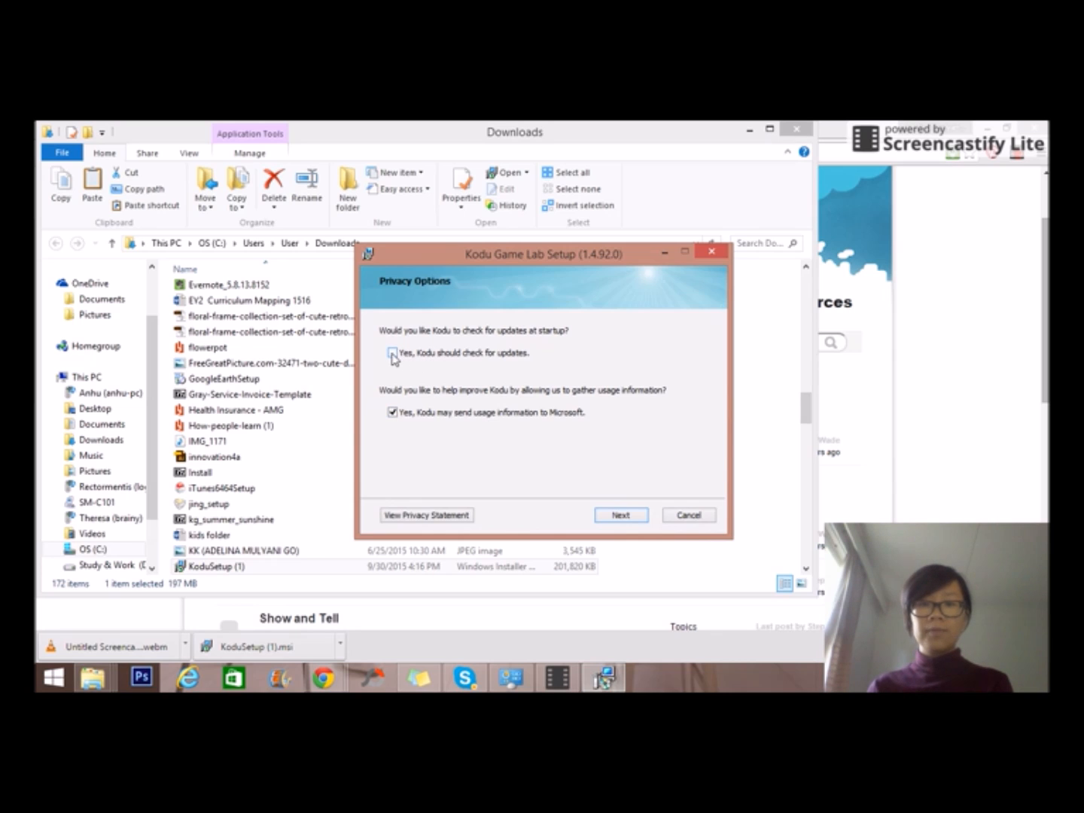
{"action": "left_click", "coordinate": [392, 413]}
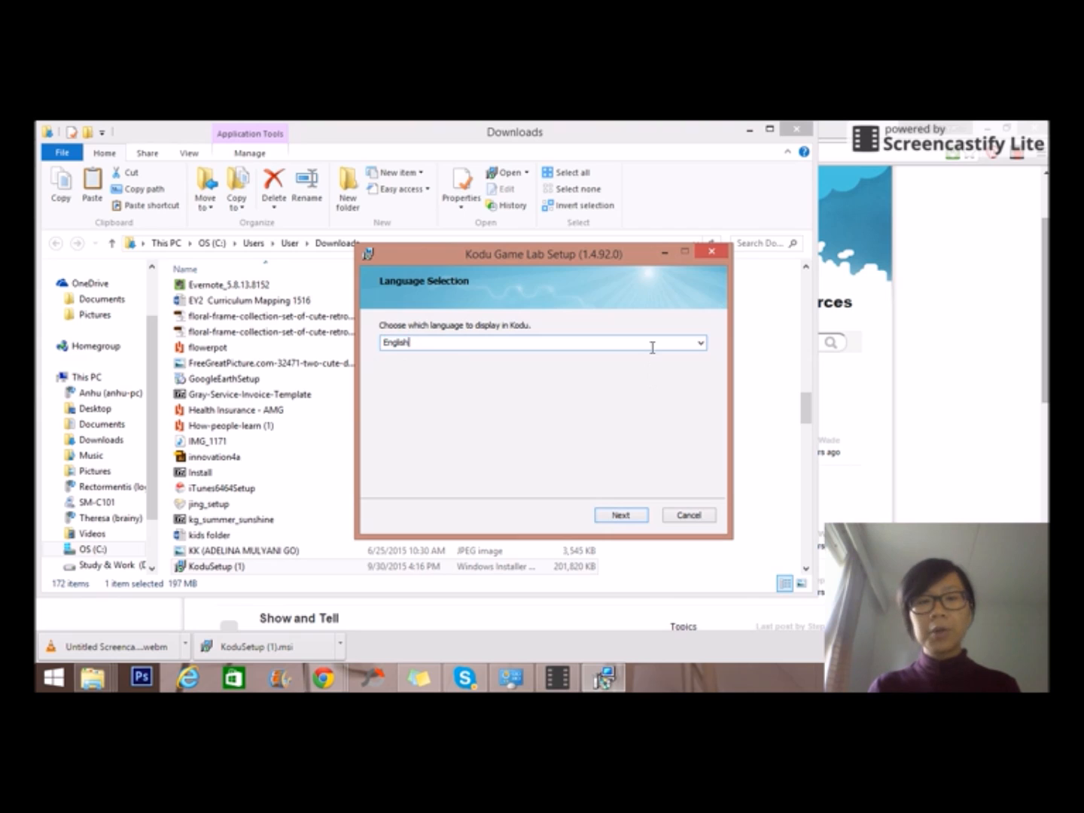
{"action": "left_click", "coordinate": [697, 344]}
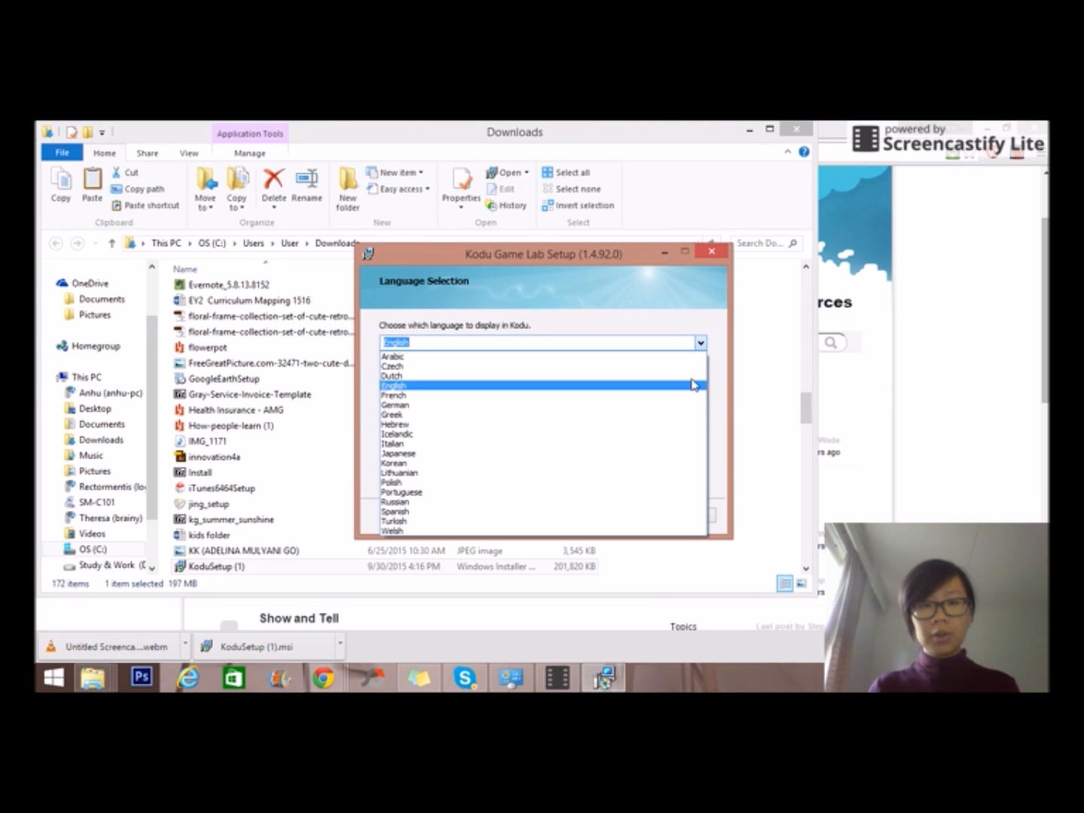
{"action": "mouse_move", "coordinate": [649, 393]}
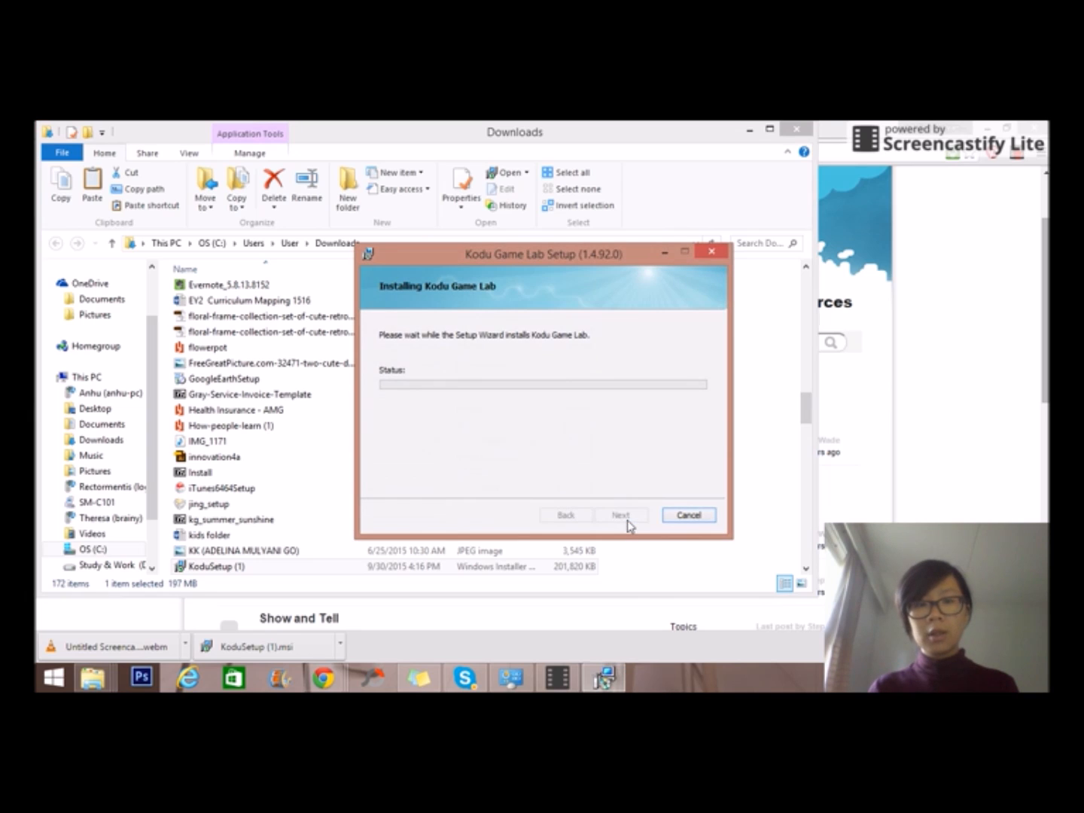
{"action": "mouse_move", "coordinate": [625, 527]}
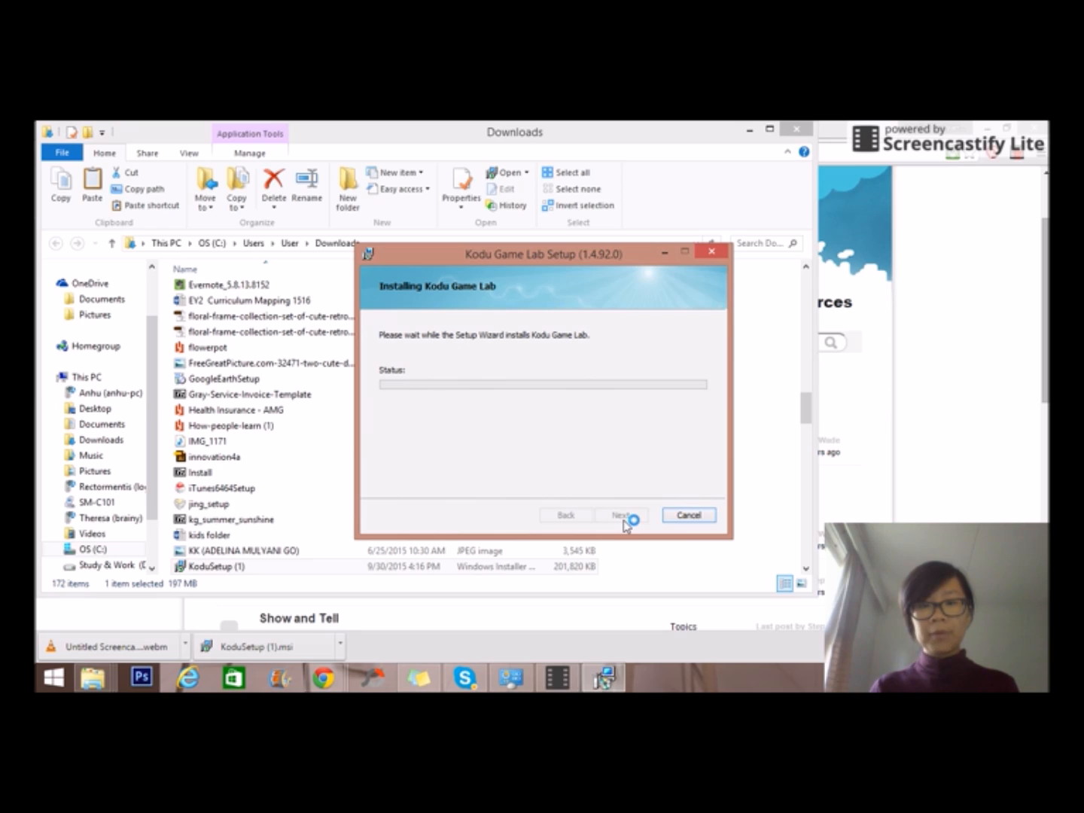
{"action": "mouse_move", "coordinate": [722, 465]}
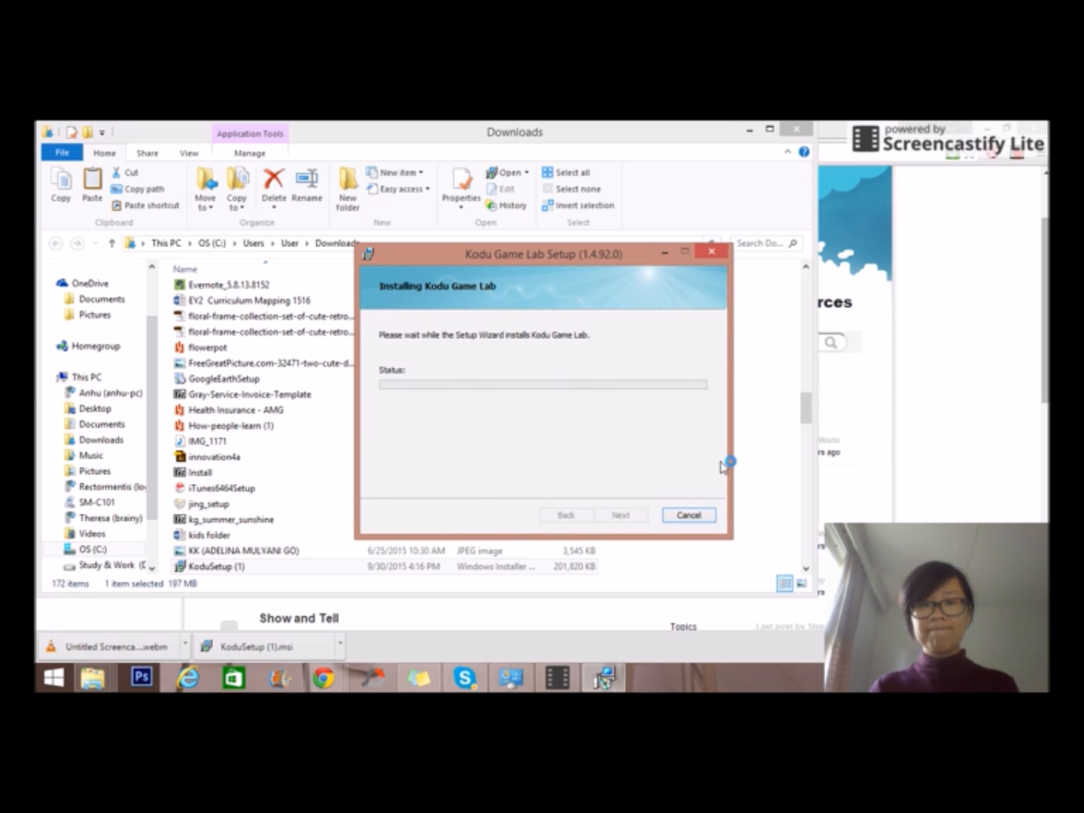
{"action": "mouse_move", "coordinate": [866, 187]}
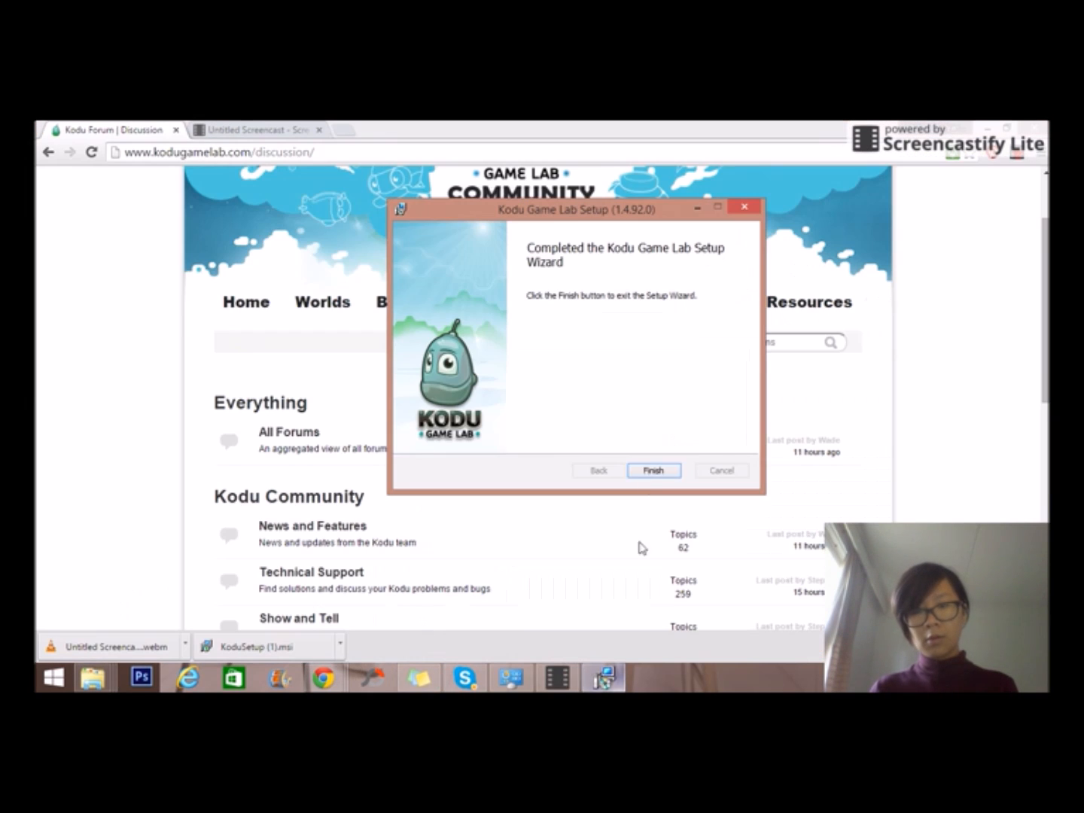
Finish and close the completed Kodu Game Lab Setup wizard
{"action": "left_click", "coordinate": [653, 470]}
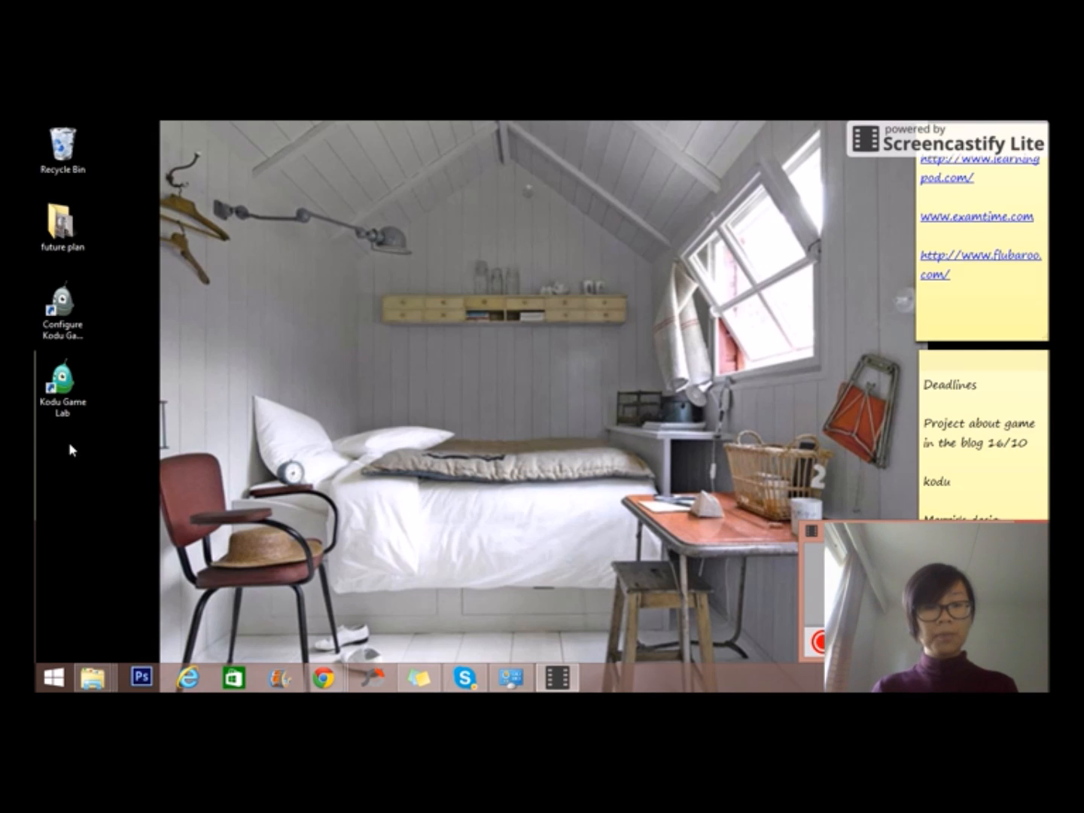
Launch Kodu Game Lab from its new desktop shortcut
{"action": "left_click", "coordinate": [63, 308]}
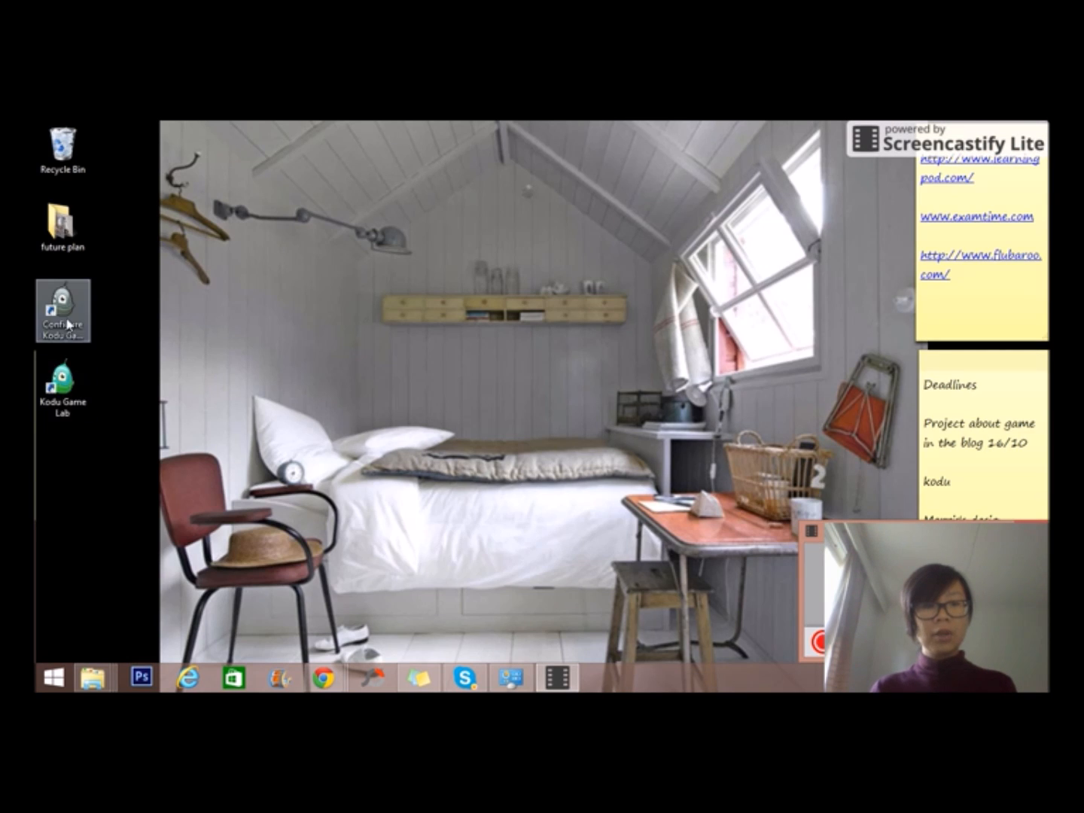
{"action": "mouse_move", "coordinate": [63, 321]}
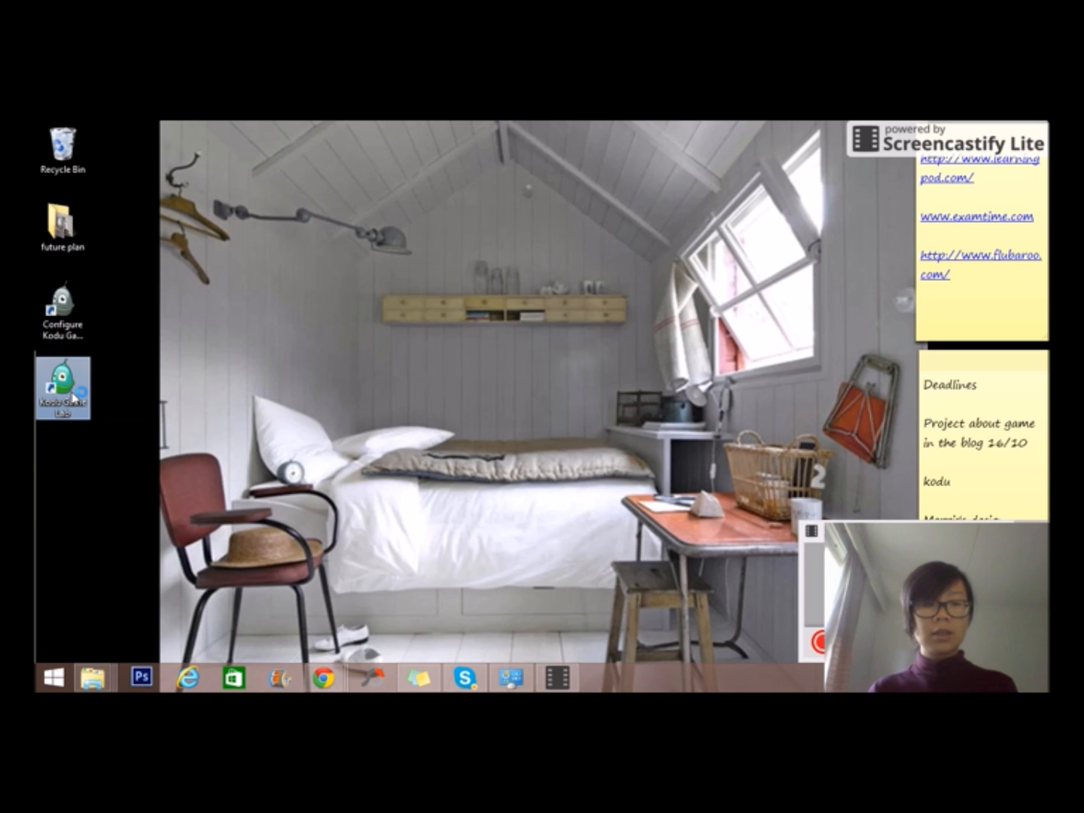
{"action": "double_click", "coordinate": [63, 384]}
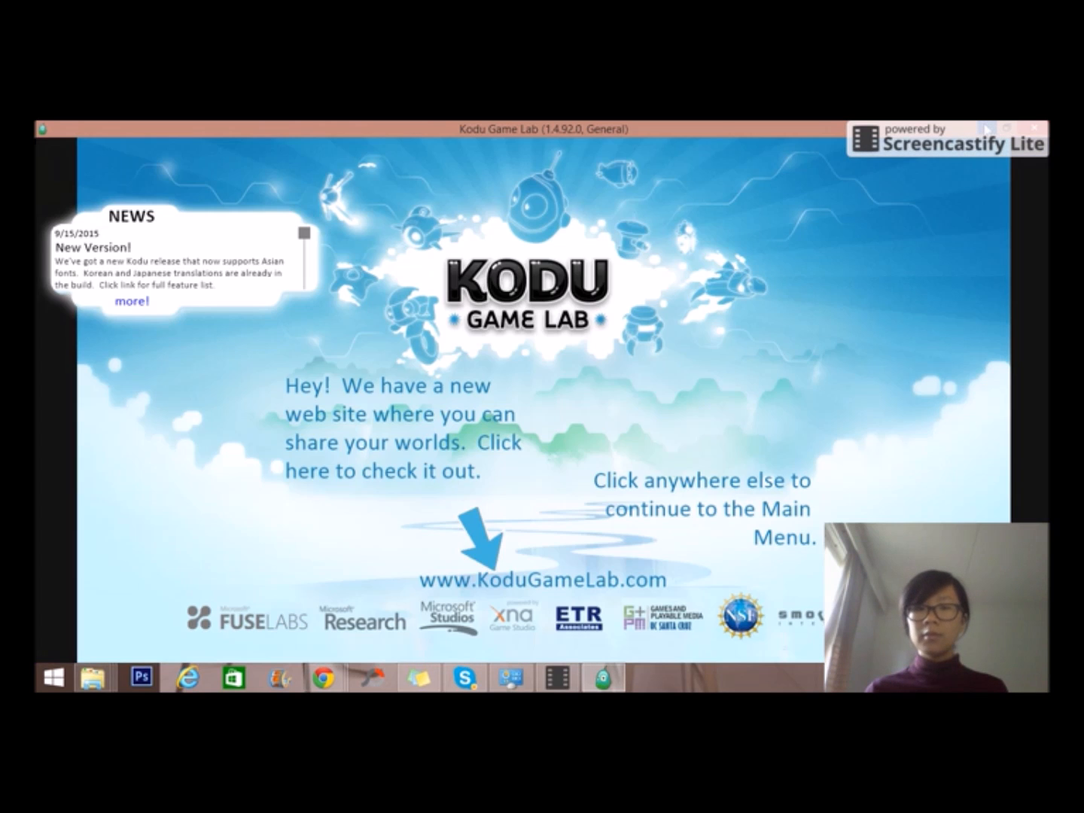
Continue past the Kodu splash screen to the main menu
{"action": "left_click", "coordinate": [810, 293]}
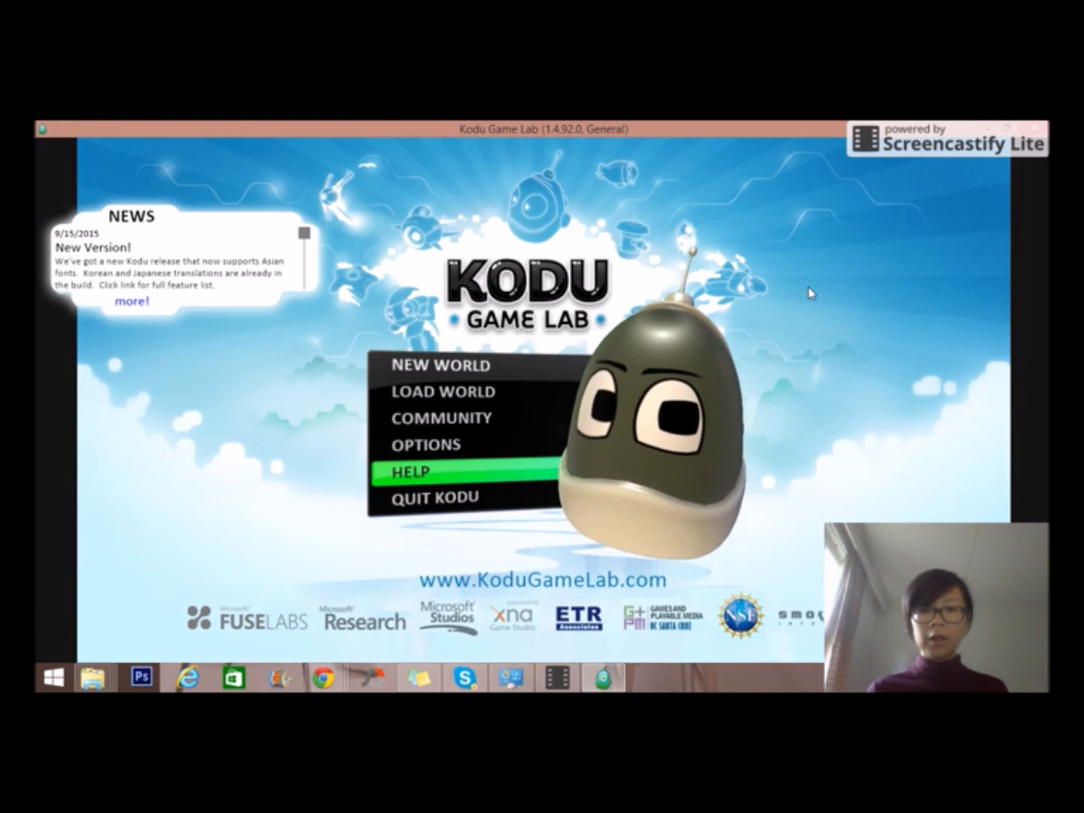
{"action": "mouse_move", "coordinate": [439, 419]}
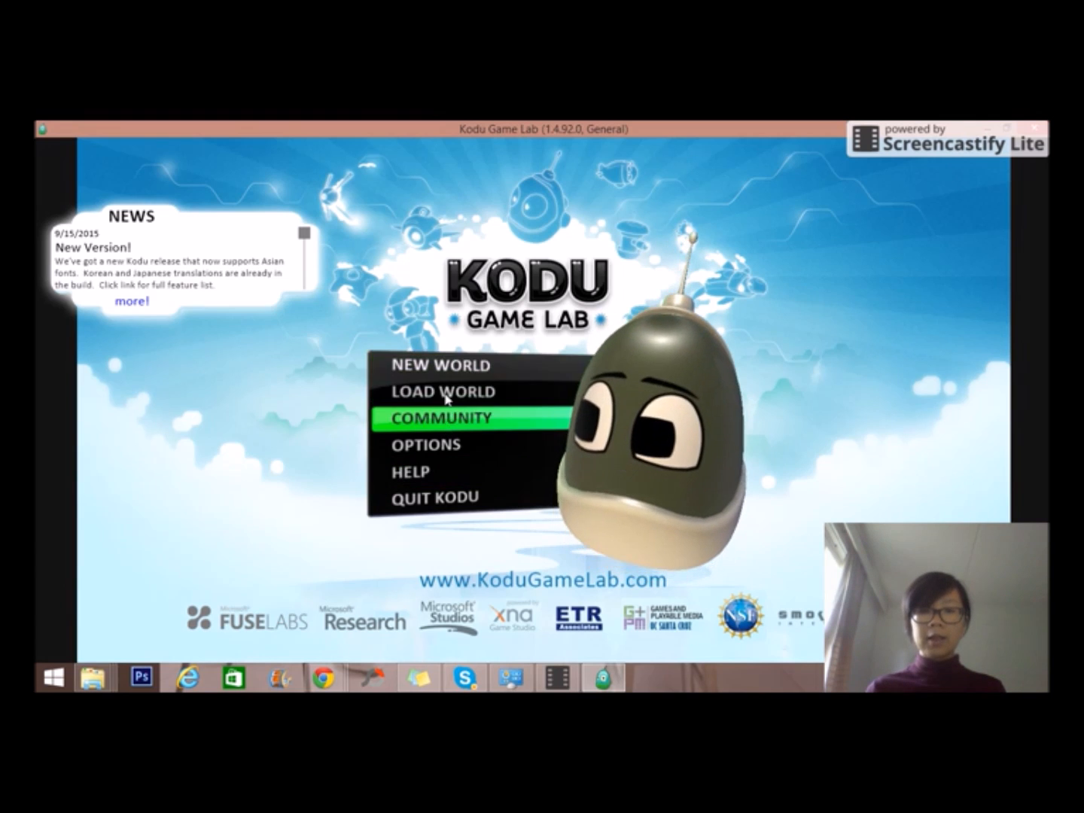